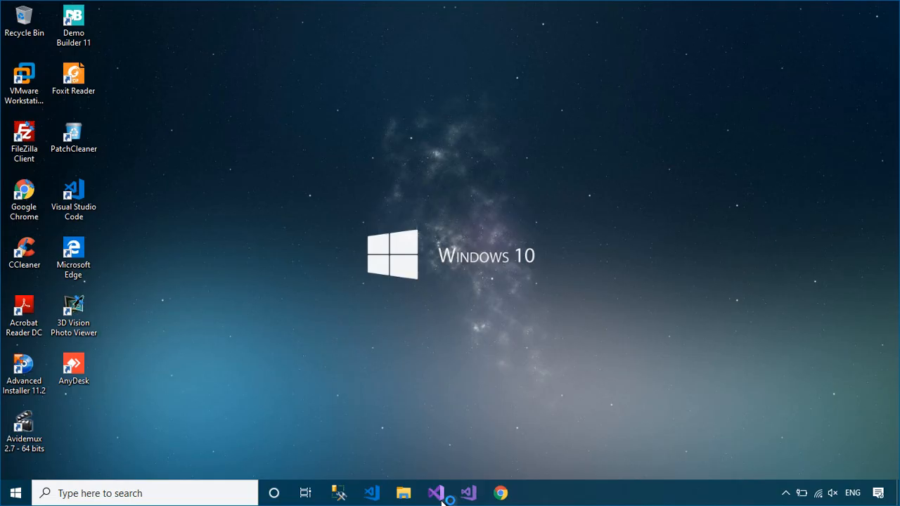
- Start a new Windows Forms App (.NET Framework) project named CustomPictureBoxControl in Visual Studio 2019
{"action": "left_click", "coordinate": [436, 493]}
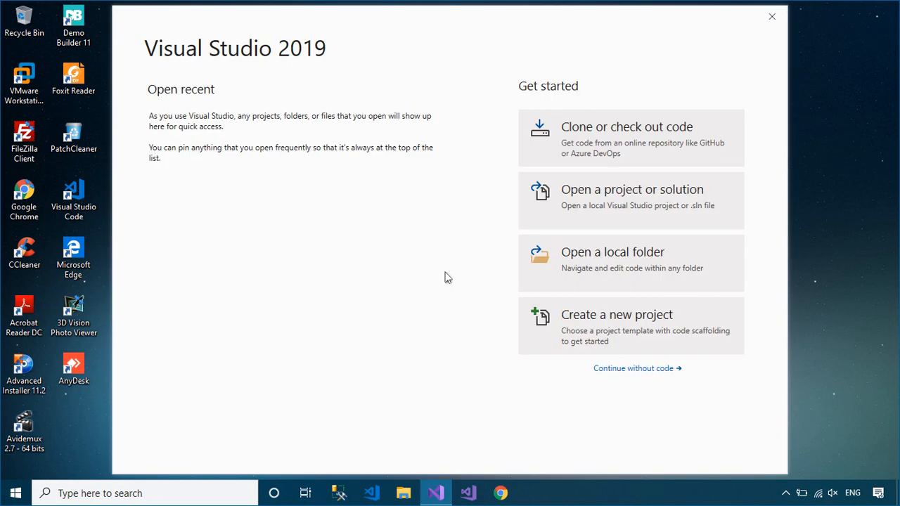
{"action": "left_click", "coordinate": [616, 315]}
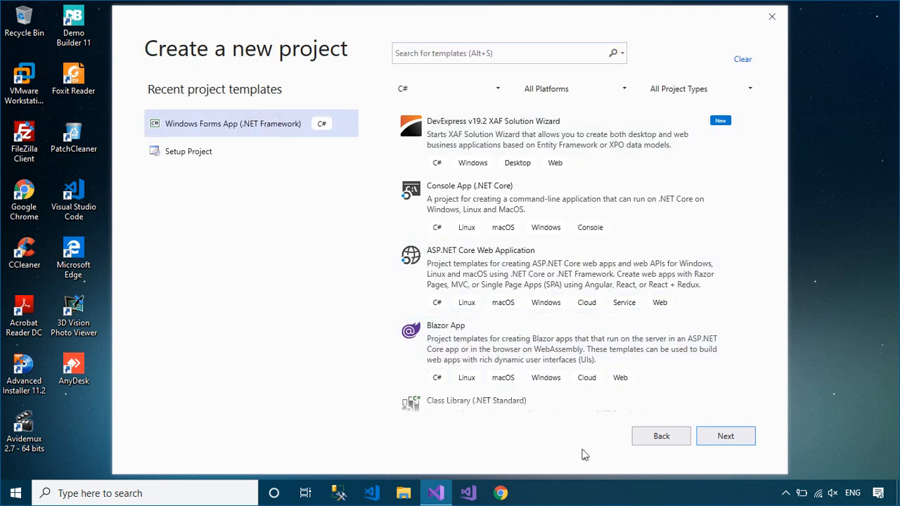
{"action": "left_click", "coordinate": [726, 436]}
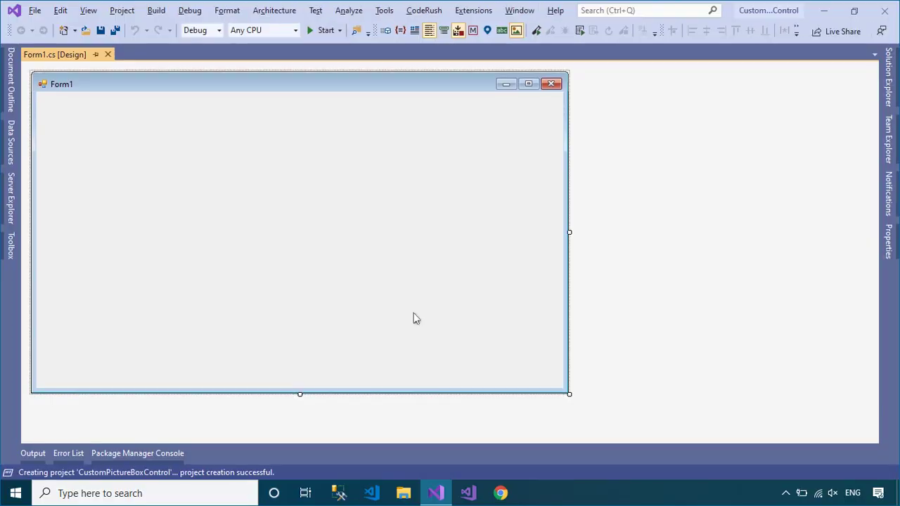
{"action": "mouse_move", "coordinate": [840, 96]}
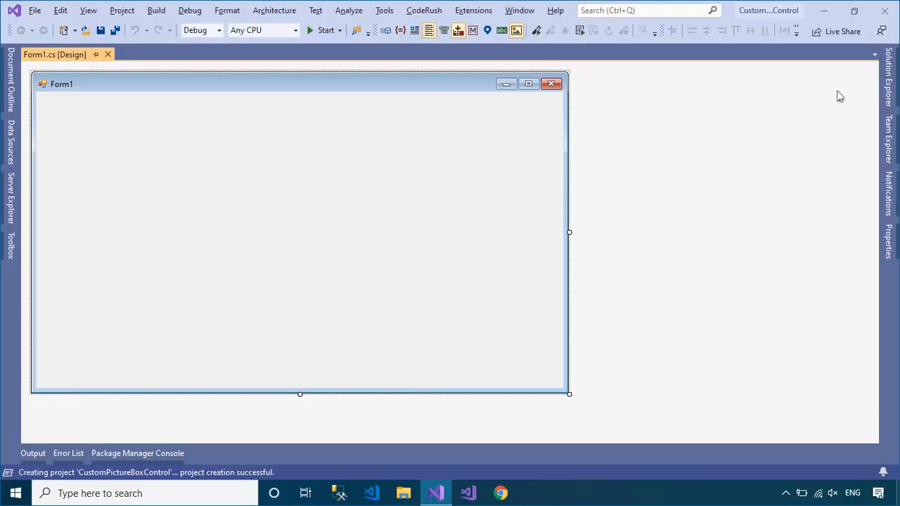
- Add an empty class file CustomPictureBox.cs to the project via Solution Explorer's Add New Item
{"action": "left_click", "coordinate": [887, 91]}
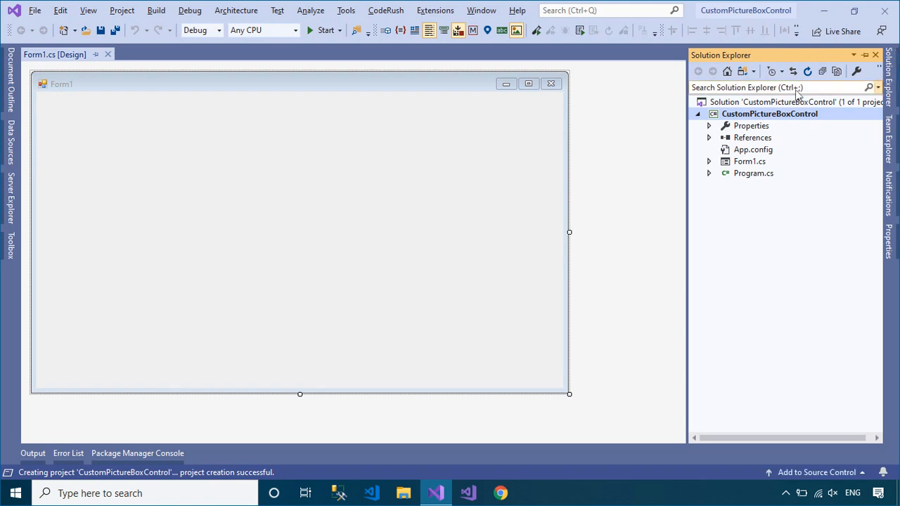
{"action": "right_click", "coordinate": [770, 112]}
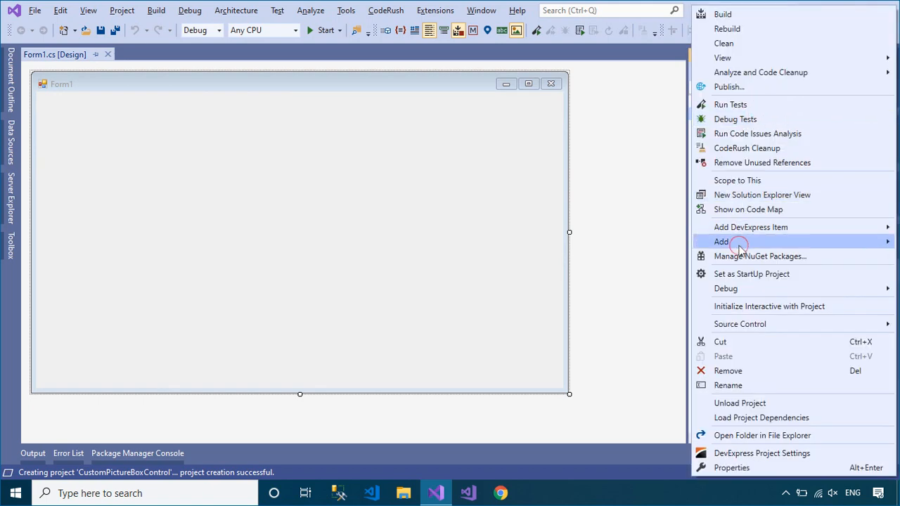
{"action": "left_click", "coordinate": [720, 242]}
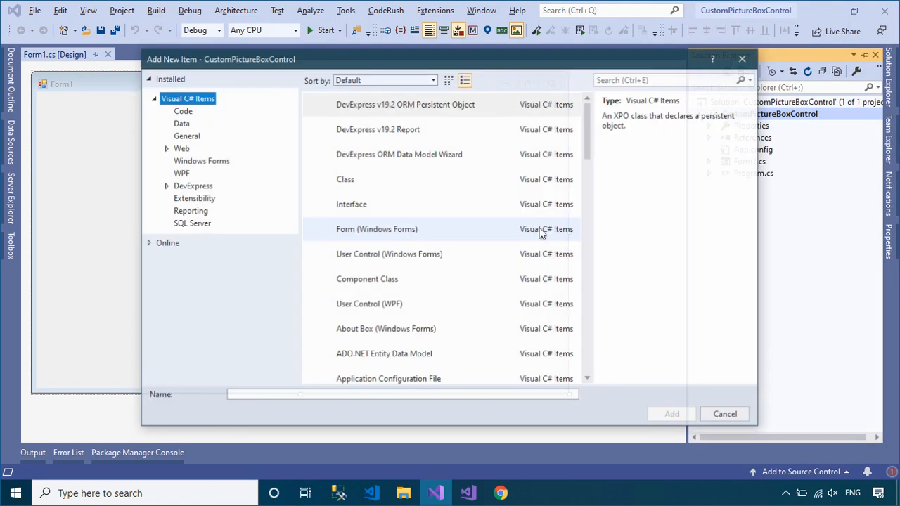
{"action": "left_click", "coordinate": [346, 178]}
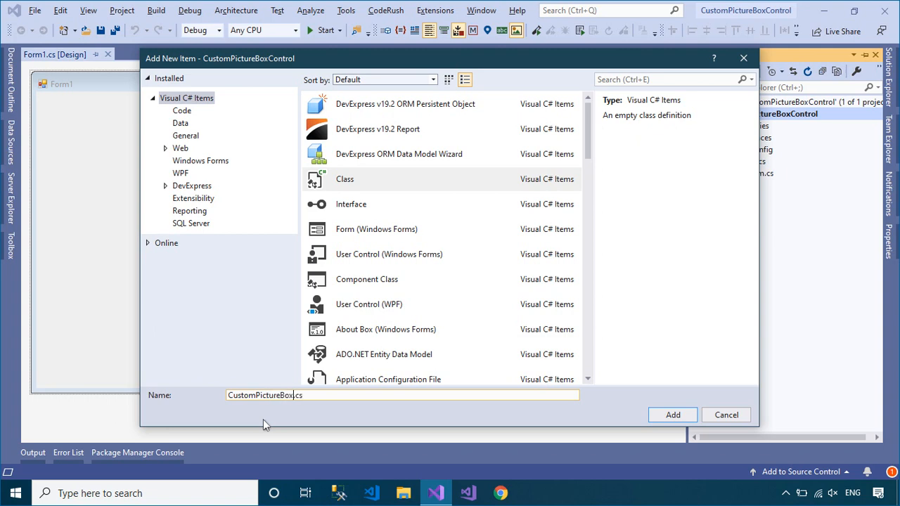
{"action": "left_click", "coordinate": [672, 415]}
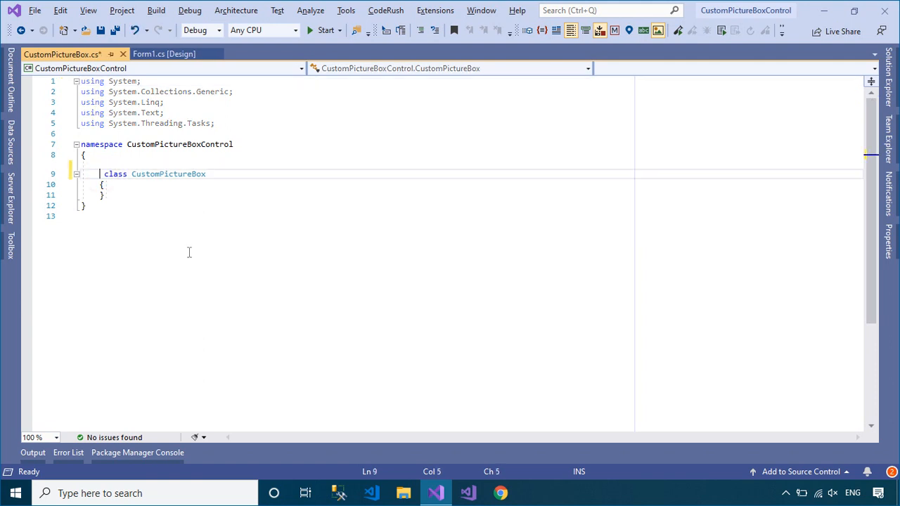
- Declare 'public class CustomPictureBox : PictureBox' and begin a public constructor taking an IContainer
{"action": "type", "text": "public"}
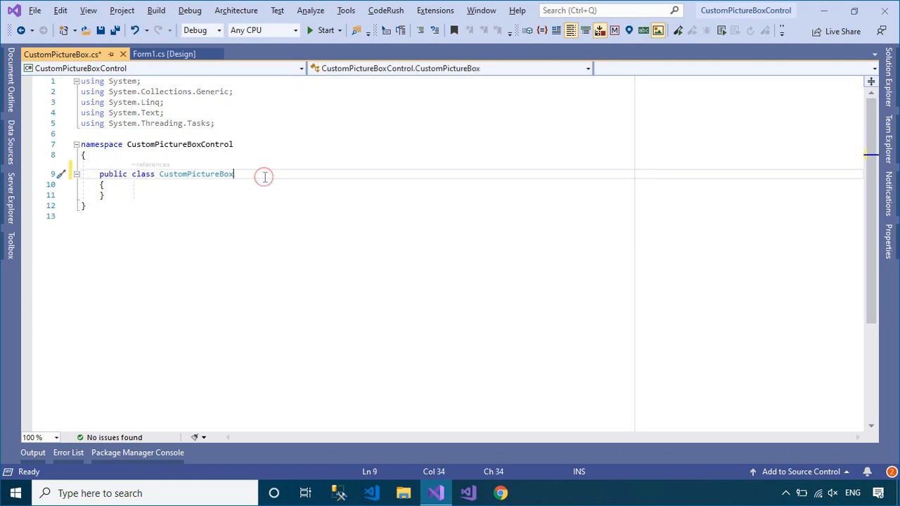
{"action": "type", "text": ": Pi"}
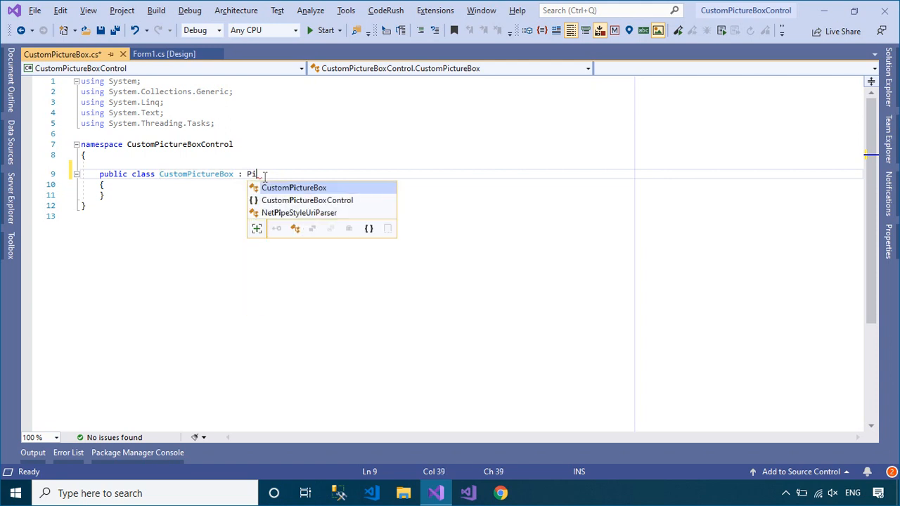
{"action": "type", "text": "ctureBox"}
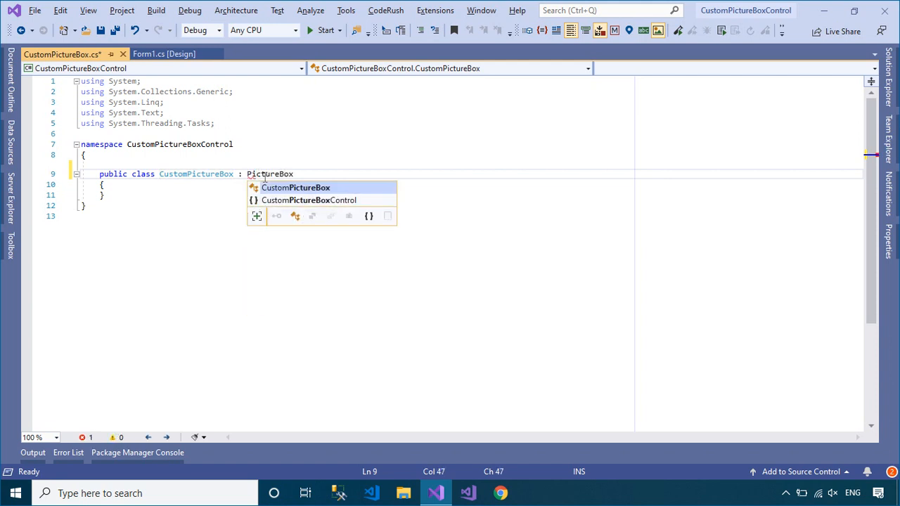
{"action": "mouse_move", "coordinate": [295, 189]}
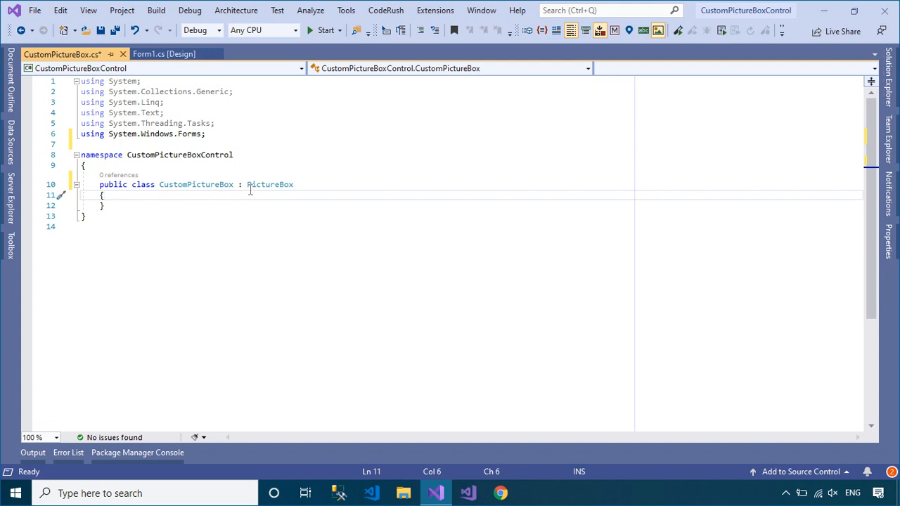
{"action": "type", "text": "public"}
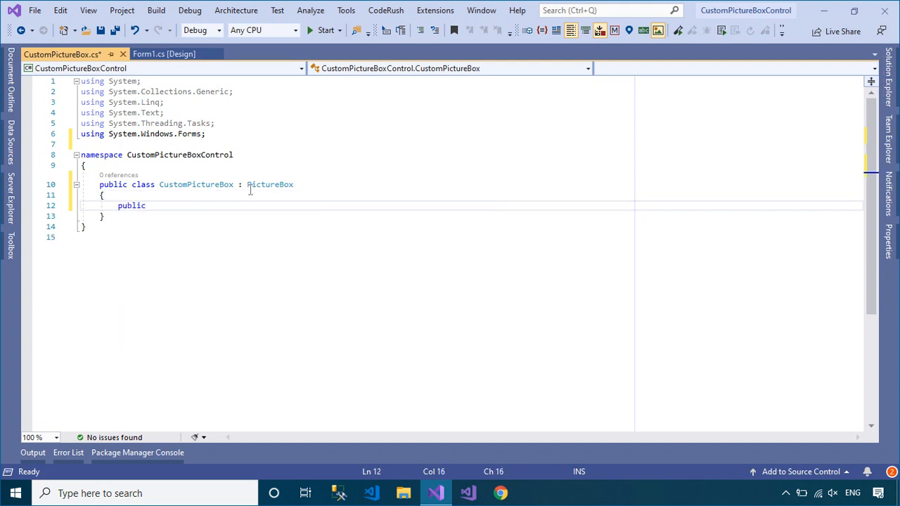
{"action": "type", "text": "CustomPictureBox"}
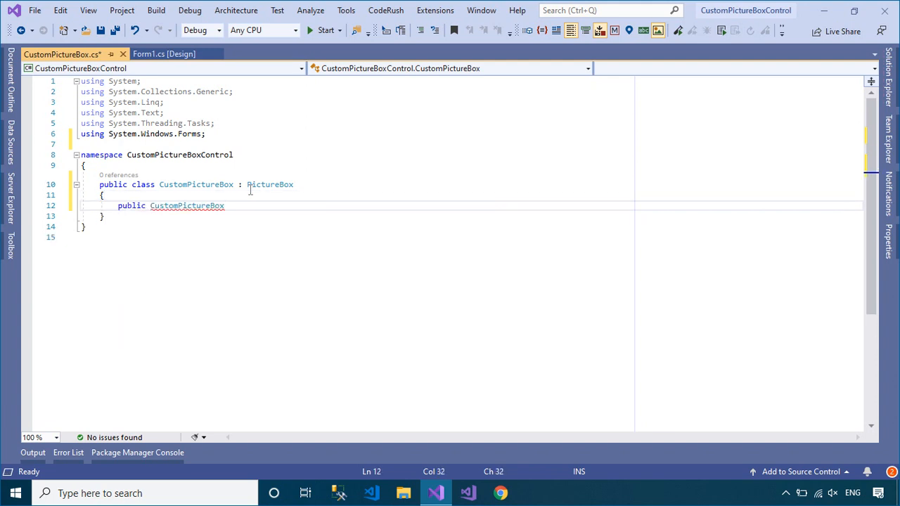
{"action": "type", "text": "(Icon),"}
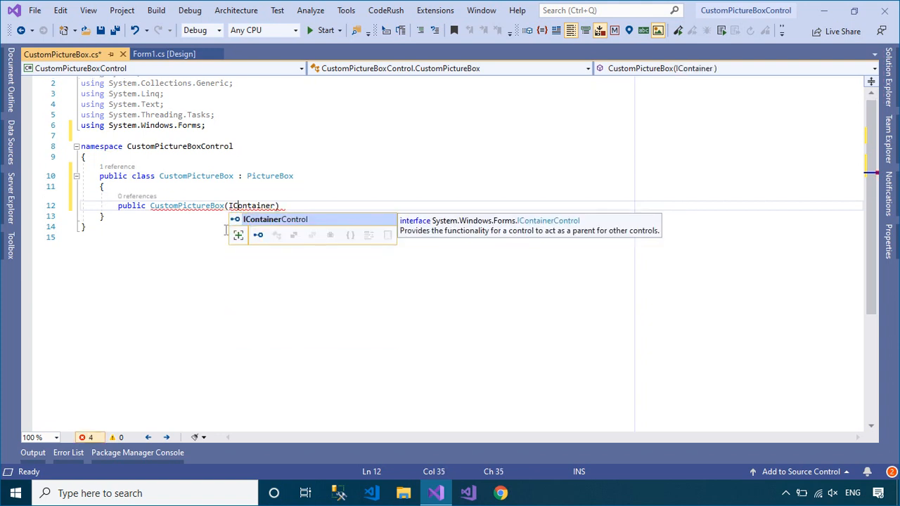
- Import System.ComponentModel, write container.Add(this) in the constructor, and declare a Point field
{"action": "left_click", "coordinate": [227, 218]}
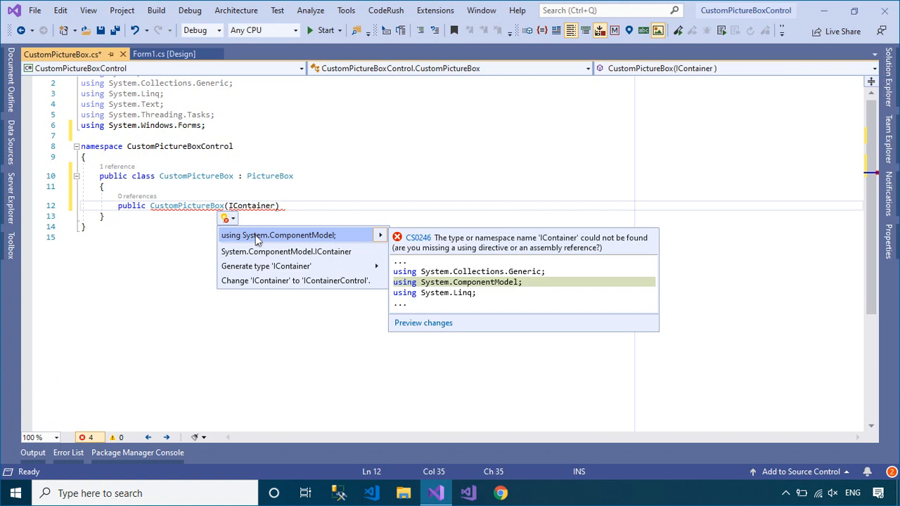
{"action": "left_click", "coordinate": [278, 235]}
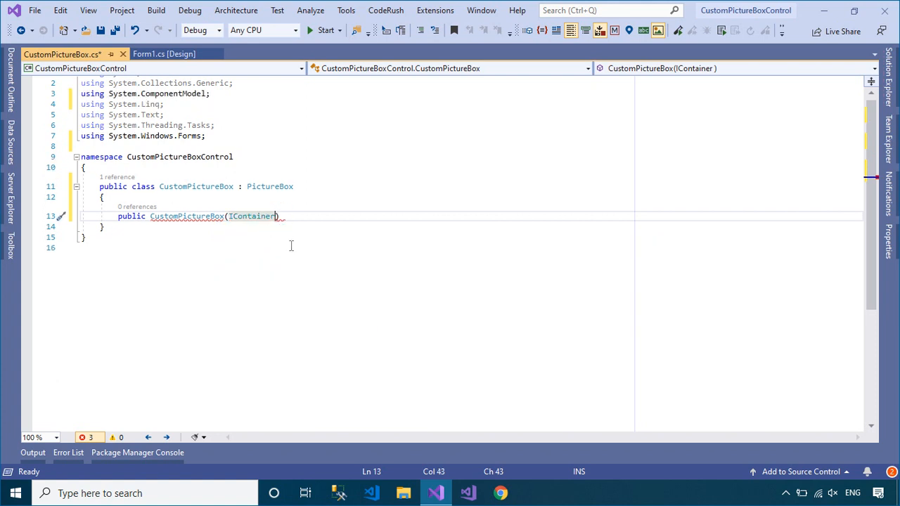
{"action": "type", "text": "container"}
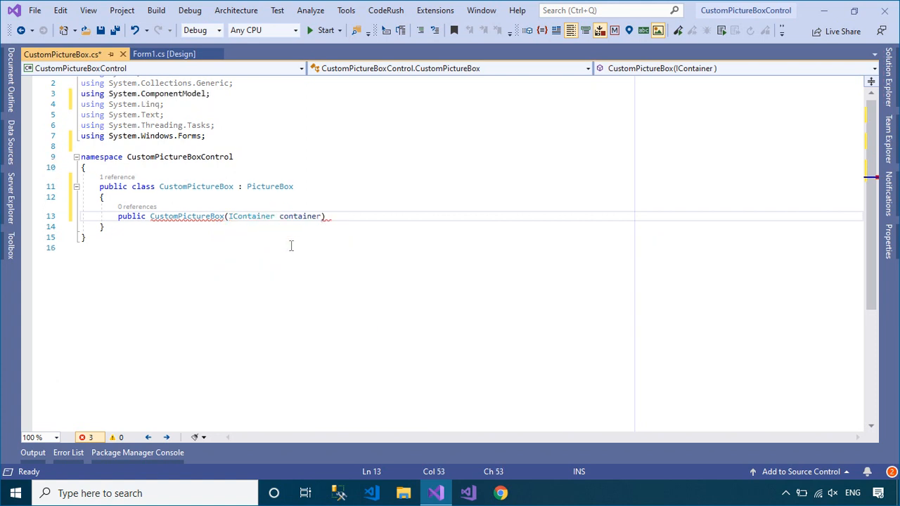
{"action": "type", "text": "container.a"}
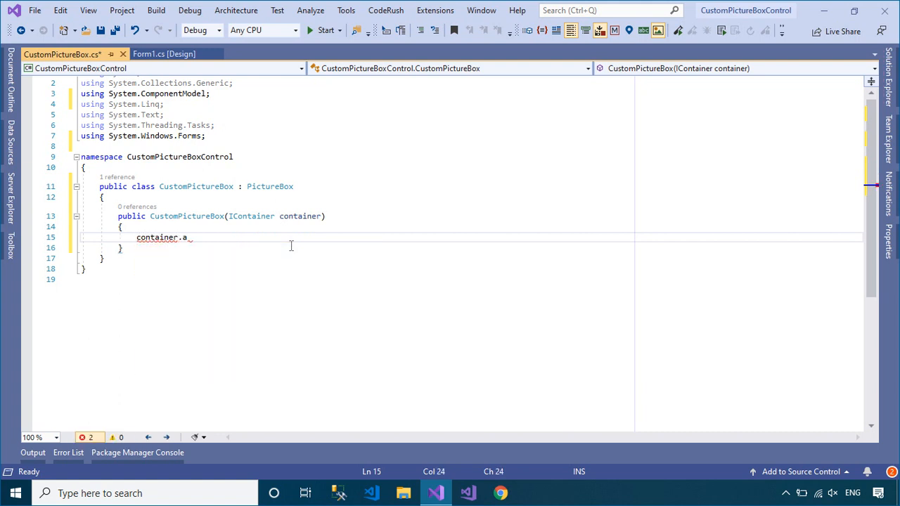
{"action": "type", "text": "dd(this);"}
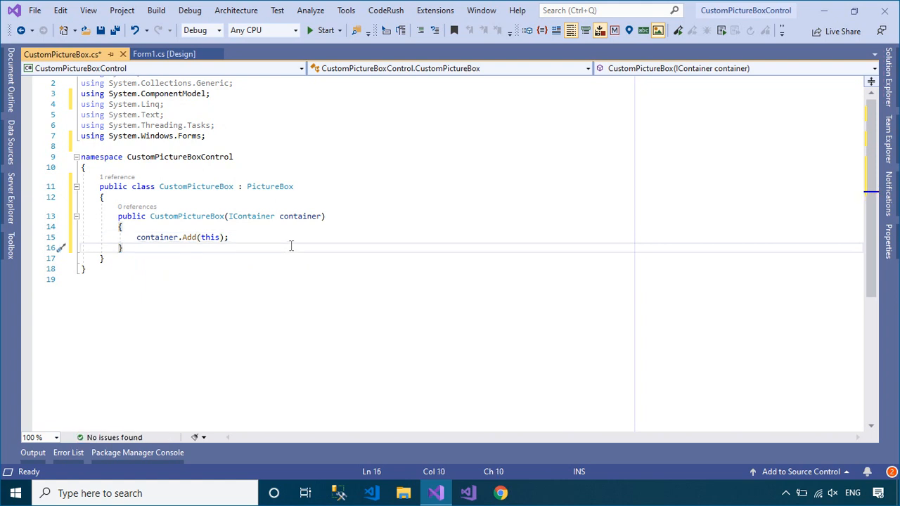
{"action": "type", "text": "Point point;"}
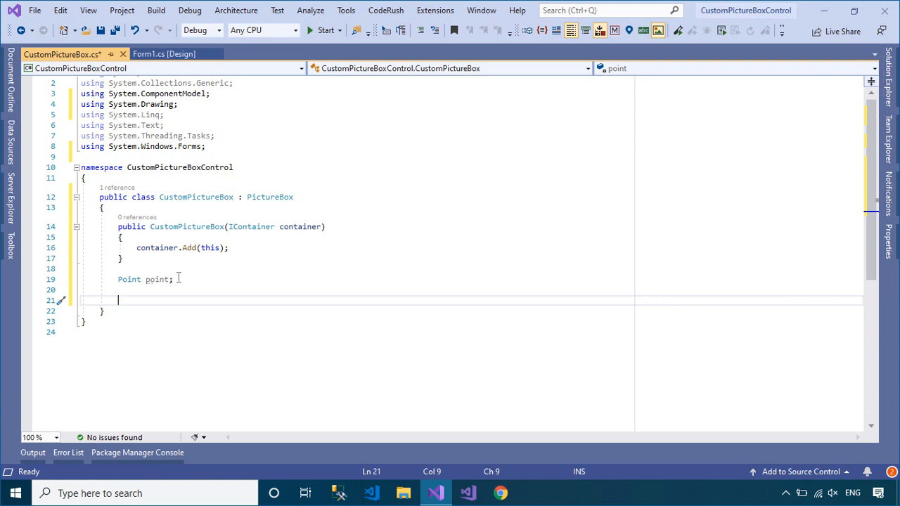
- Override OnMouseDown to store the click location in point (point = e.Location)
{"action": "type", "text": "protected"}
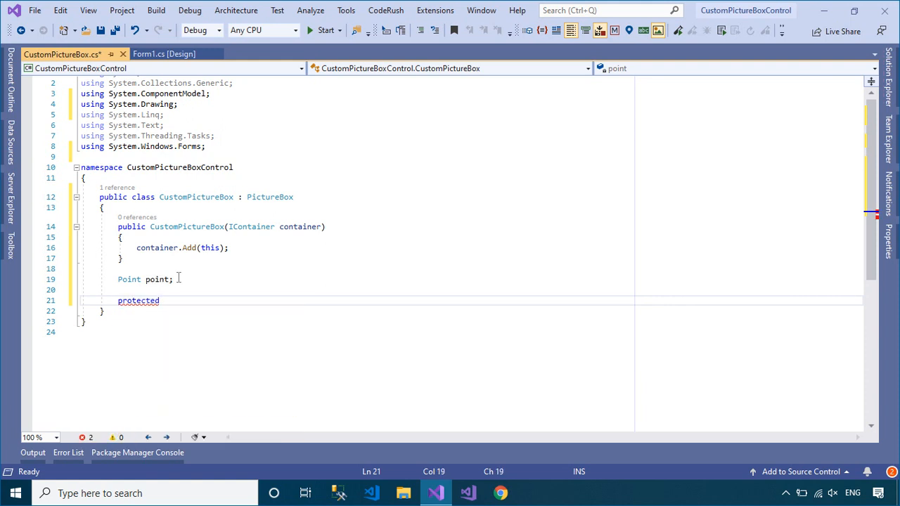
{"action": "type", "text": "override onm"}
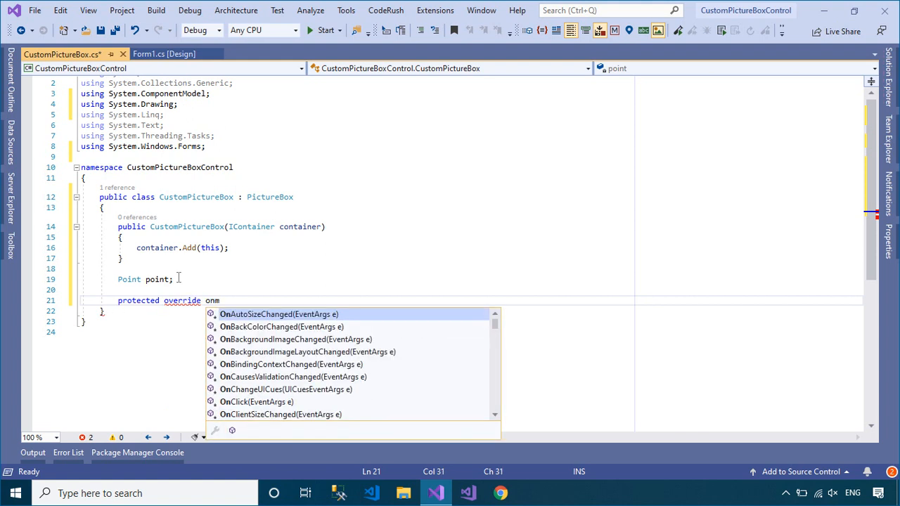
{"action": "type", "text": "ousedo"}
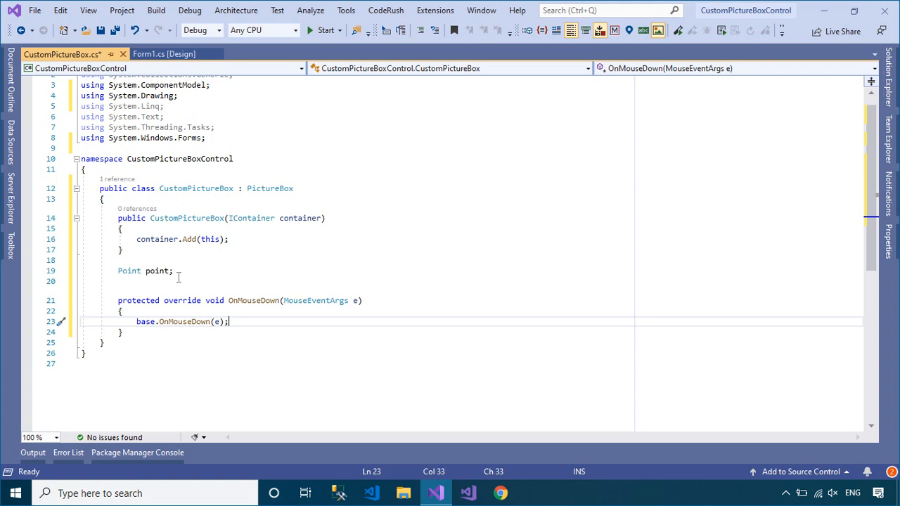
{"action": "key", "text": "Return"}
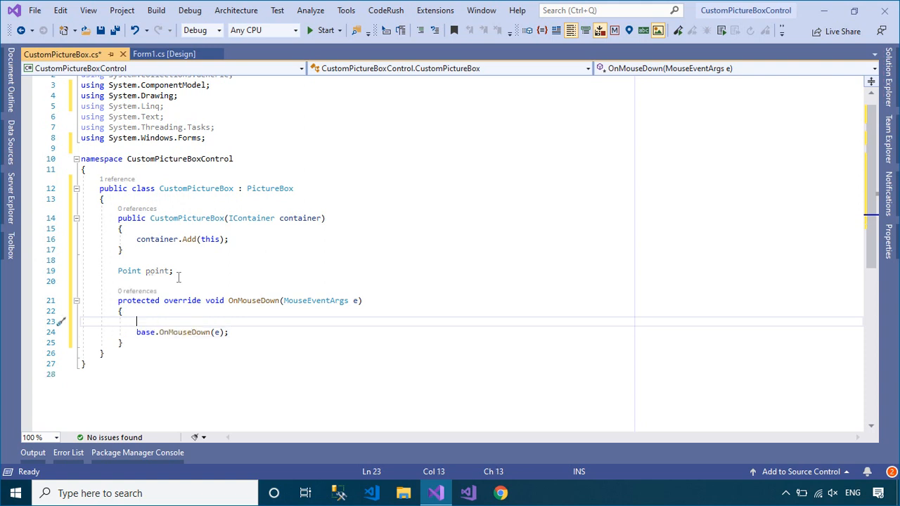
{"action": "type", "text": "point"}
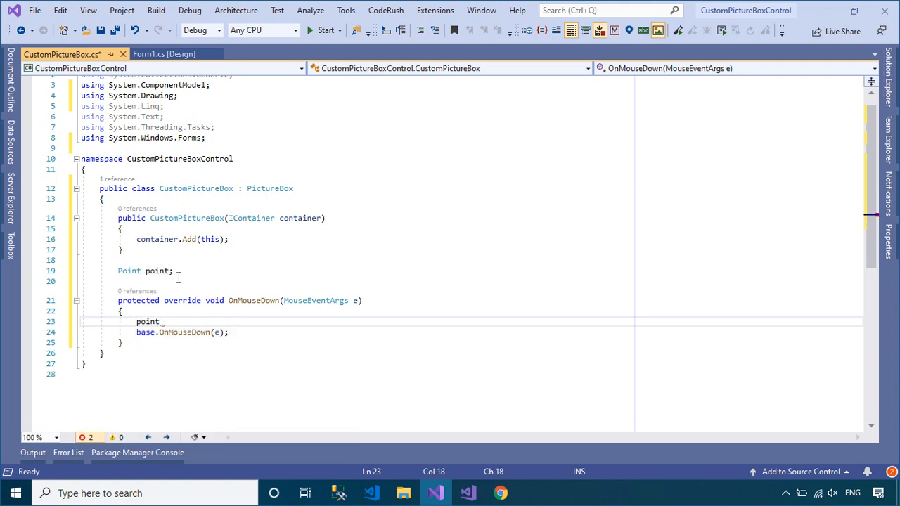
{"action": "type", "text": "=e.lo"}
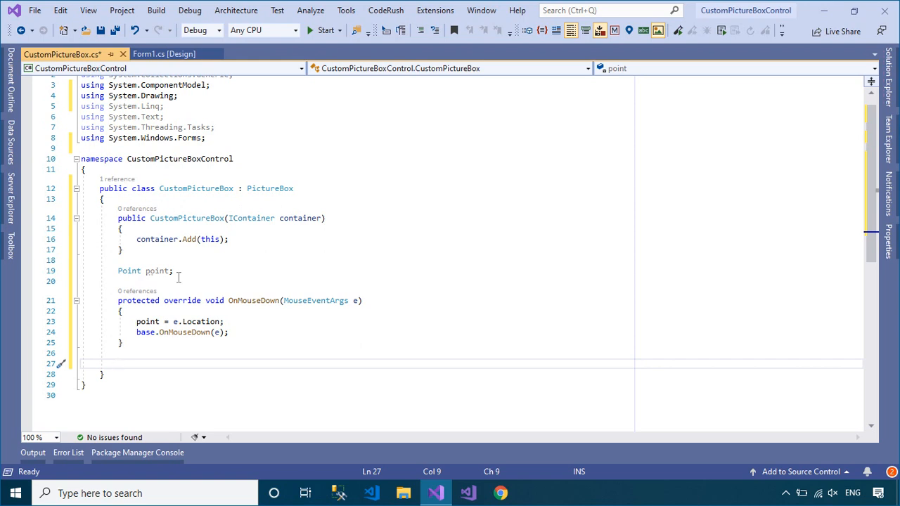
- Override OnMouseMove so a held left button adds e.X - point.X to Left and e.Y - point.Y to Top
{"action": "type", "text": "protected override void OnMouseMove(MouseEventArgs e"}
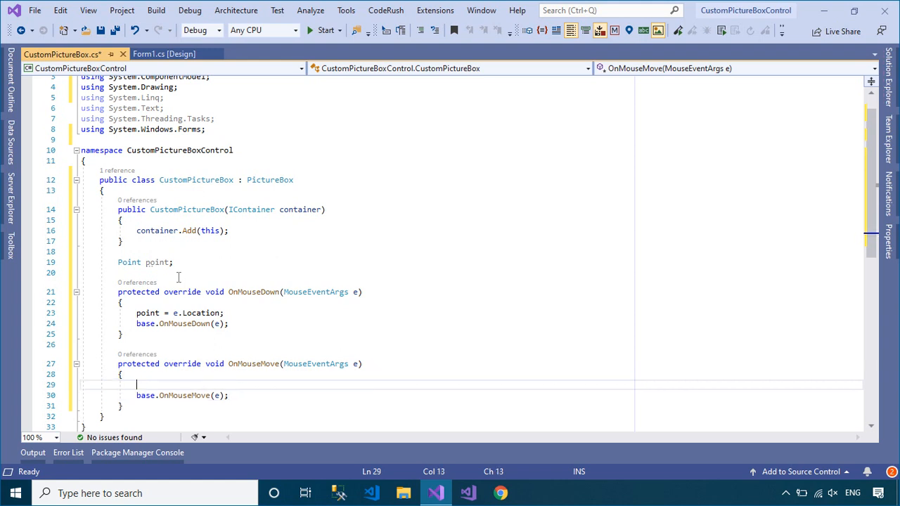
{"action": "type", "text": "if()"}
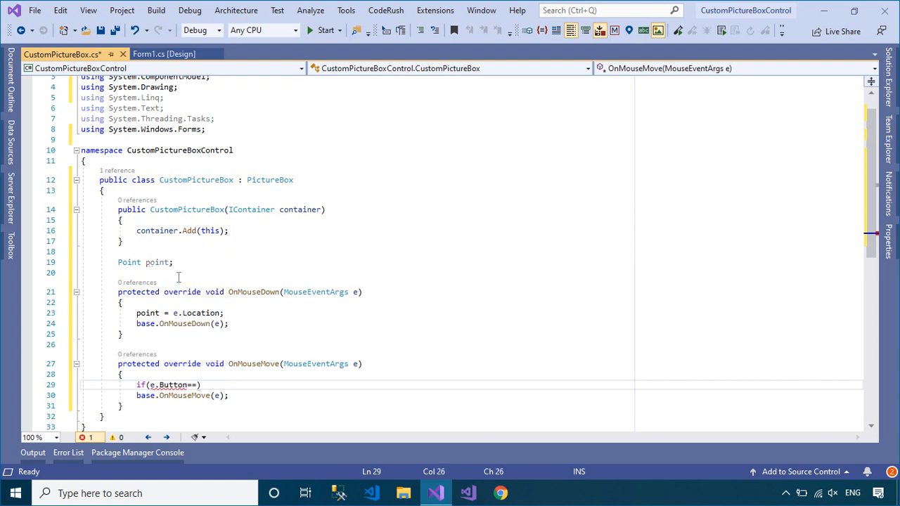
{"action": "type", "text": "MouseButtons.Lef"}
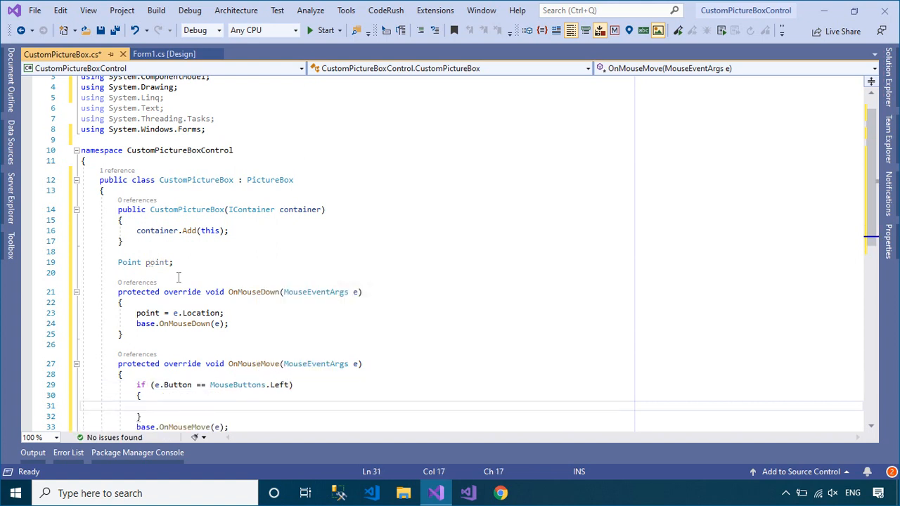
{"action": "type", "text": "this.le"}
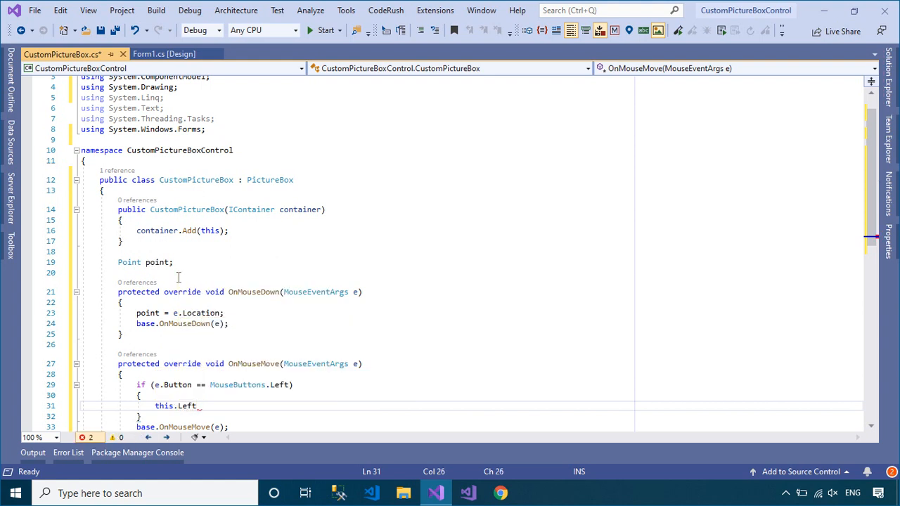
{"action": "type", "text": "+=e"}
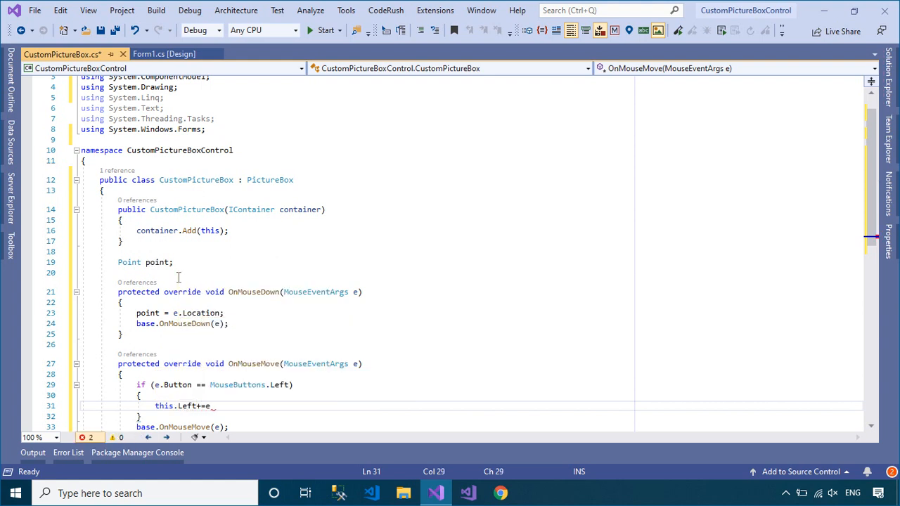
{"action": "type", "text": ".X-"}
{"action": "type", "text": "this.Top"}
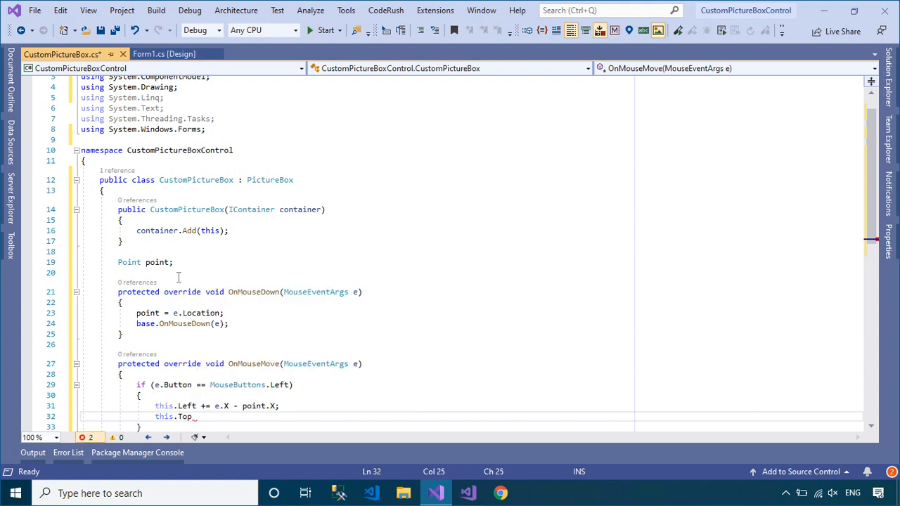
{"action": "type", "text": "+=e.Y"}
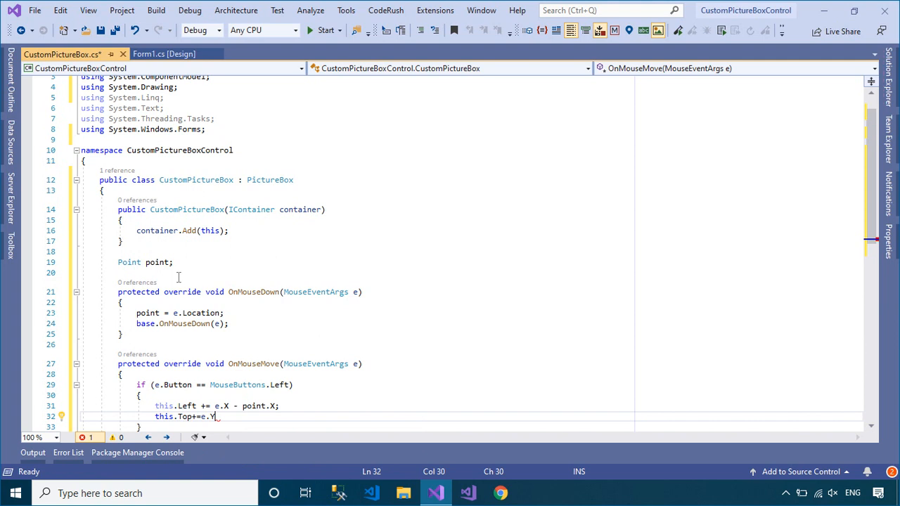
{"action": "type", "text": "-point."}
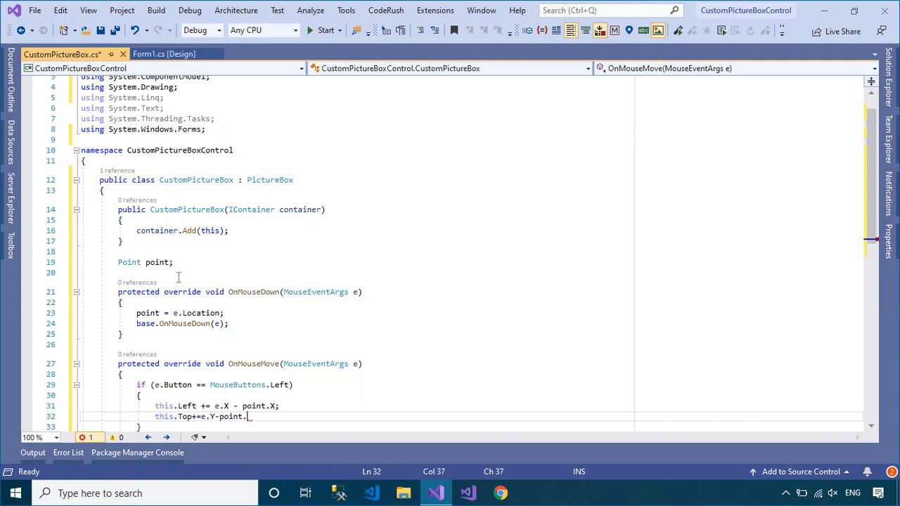
{"action": "type", "text": "y"}
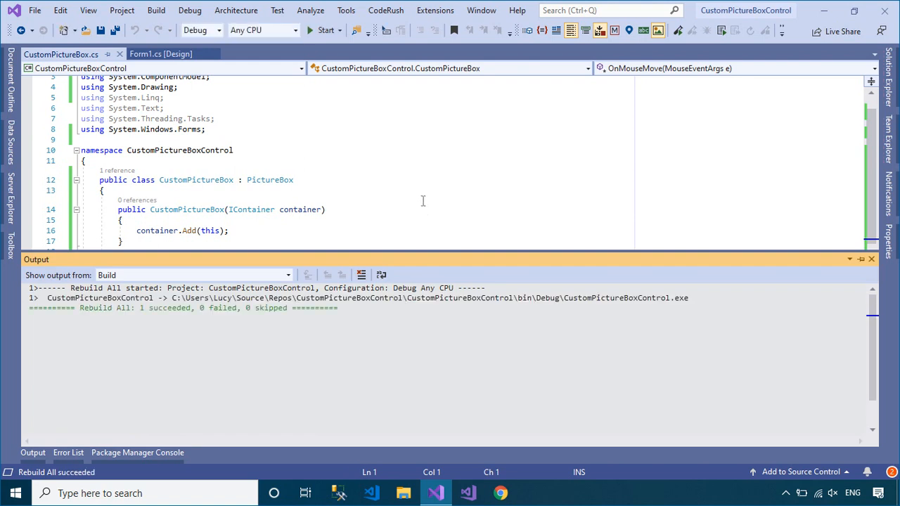
- Switch to the Form1 designer and search the Toolbox for 'cus' to find CustomPictureBox
{"action": "left_click", "coordinate": [161, 53]}
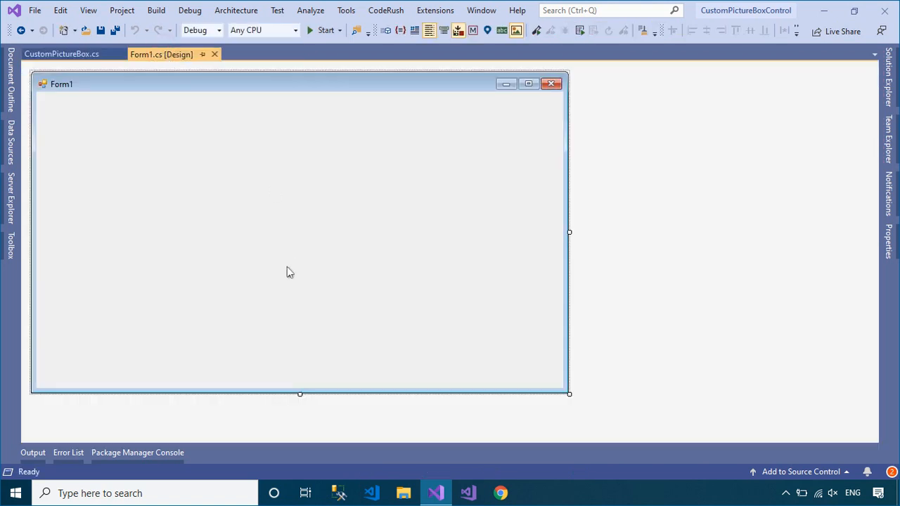
{"action": "left_click", "coordinate": [9, 242]}
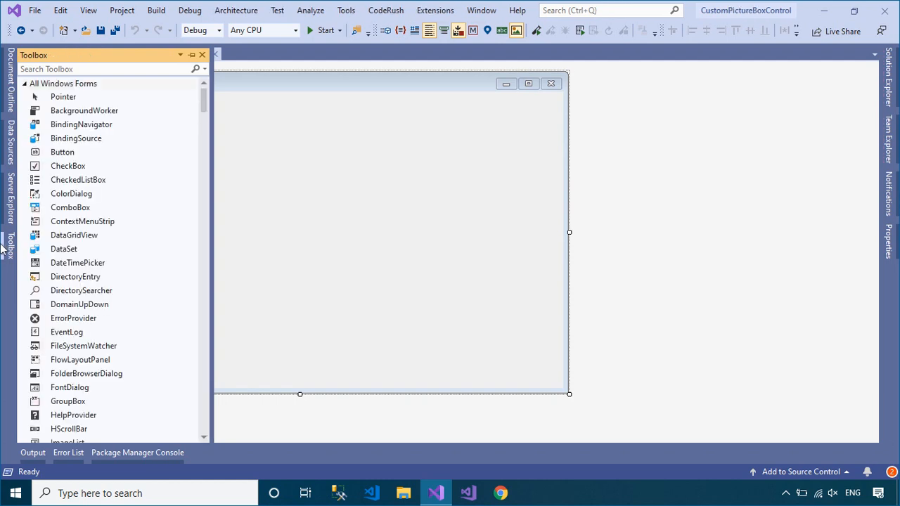
{"action": "left_click", "coordinate": [105, 67]}
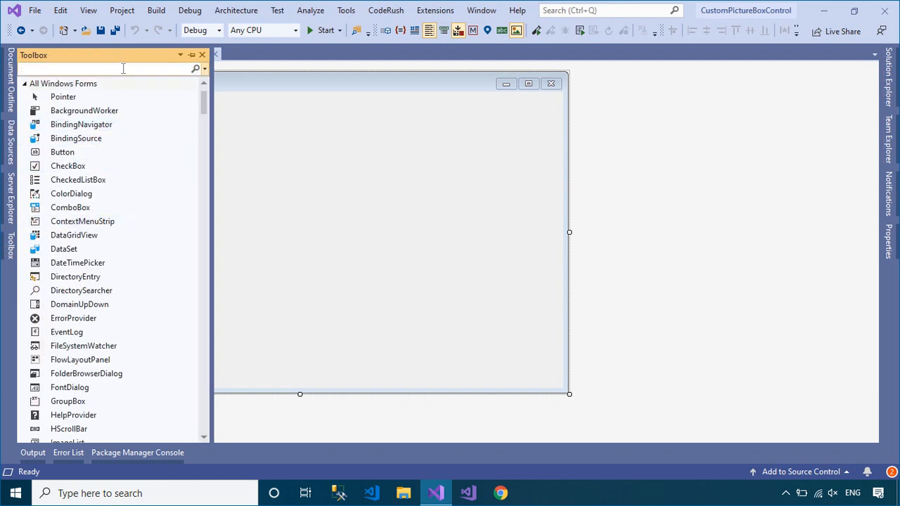
{"action": "type", "text": "cus"}
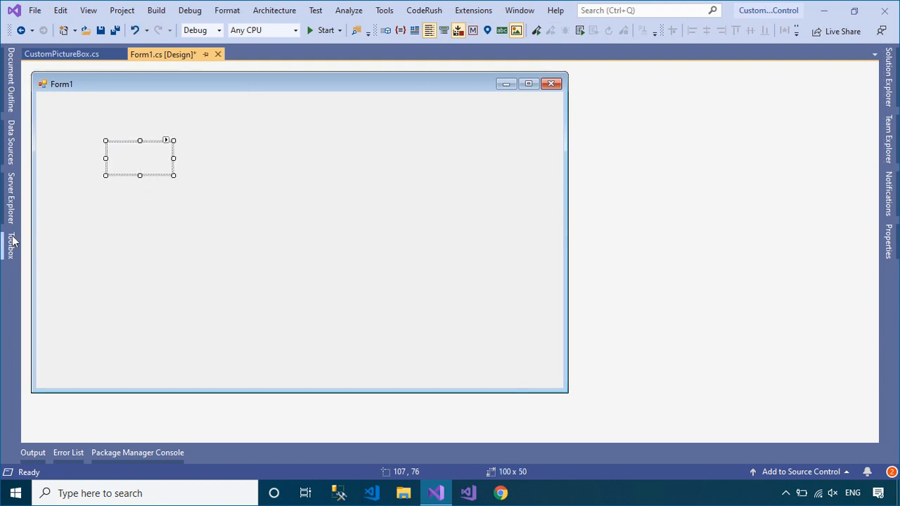
- Place two CustomPictureBox controls on Form1 and enlarge the first one
{"action": "left_click_drag", "start_coordinate": [139, 157], "coordinate": [407, 245]}
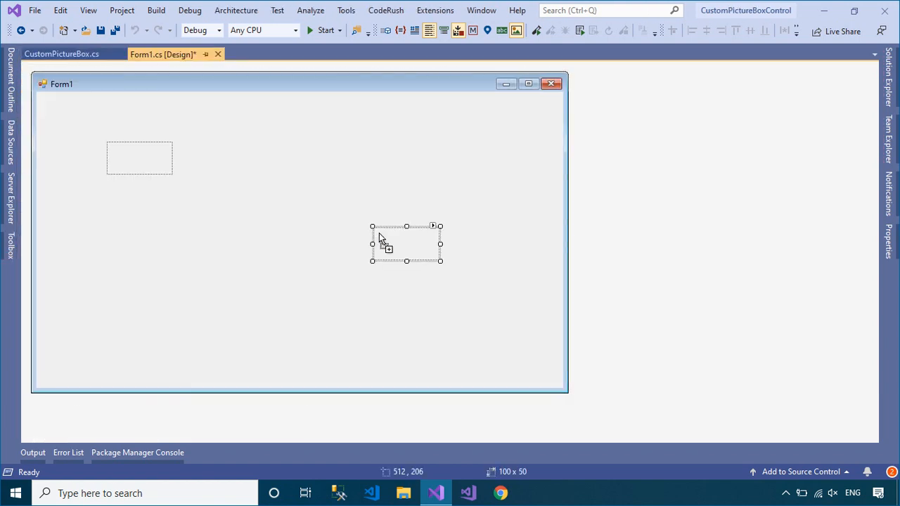
{"action": "left_click_drag", "start_coordinate": [405, 245], "coordinate": [139, 158]}
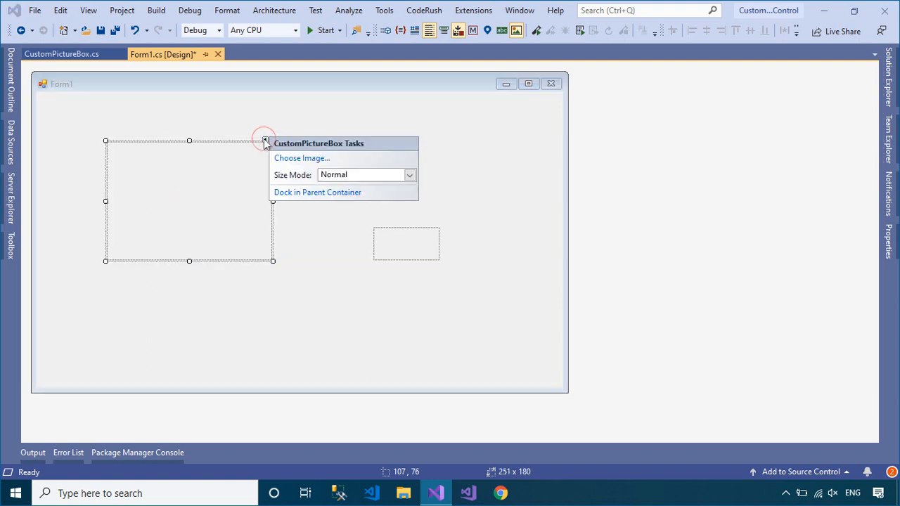
- Import Mary's photo from the C drive into resources as the first box's image and set Size Mode to AutoSize
{"action": "left_click", "coordinate": [301, 157]}
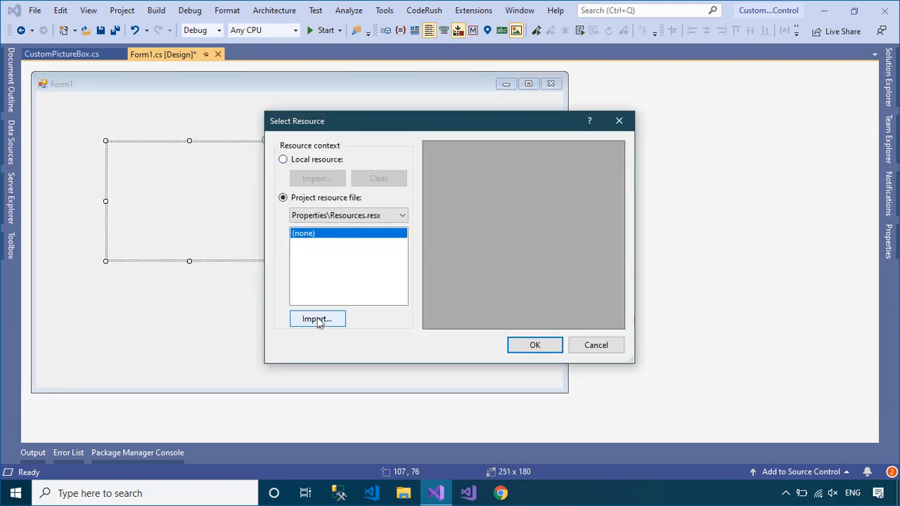
{"action": "left_click", "coordinate": [318, 318]}
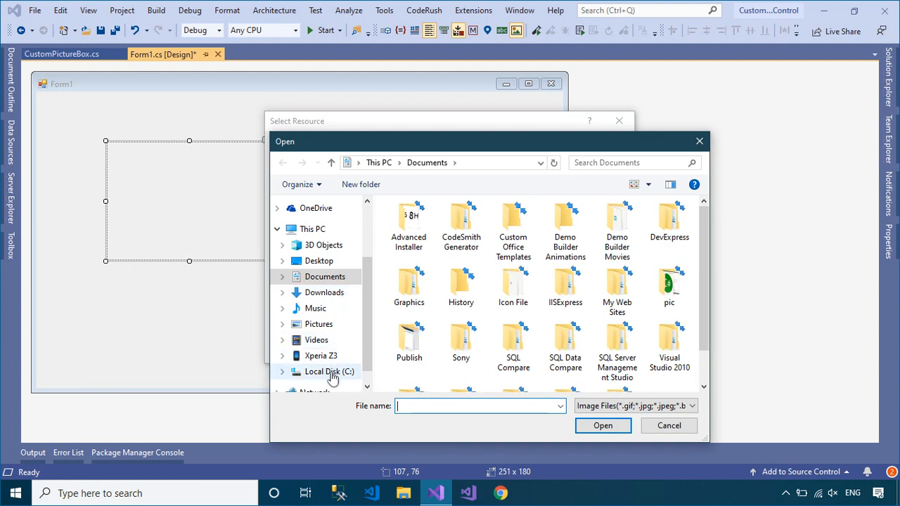
{"action": "left_click", "coordinate": [329, 371]}
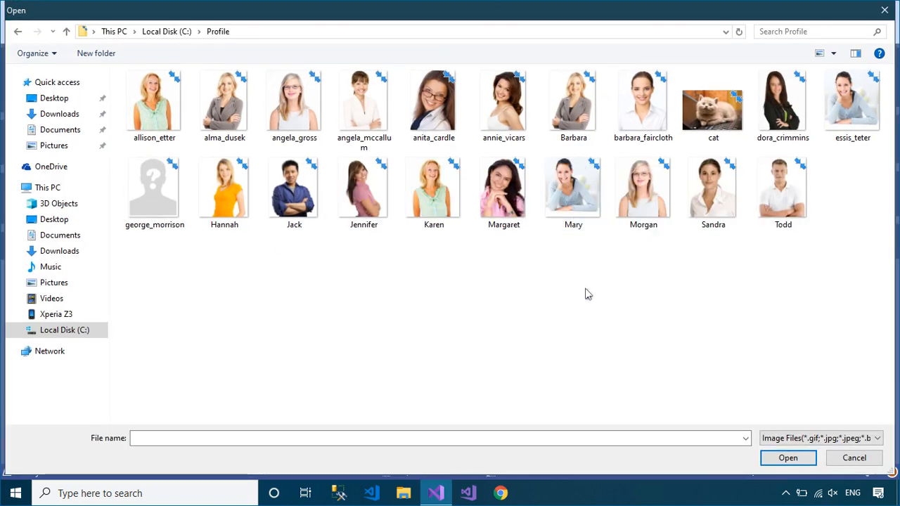
{"action": "left_click", "coordinate": [574, 186]}
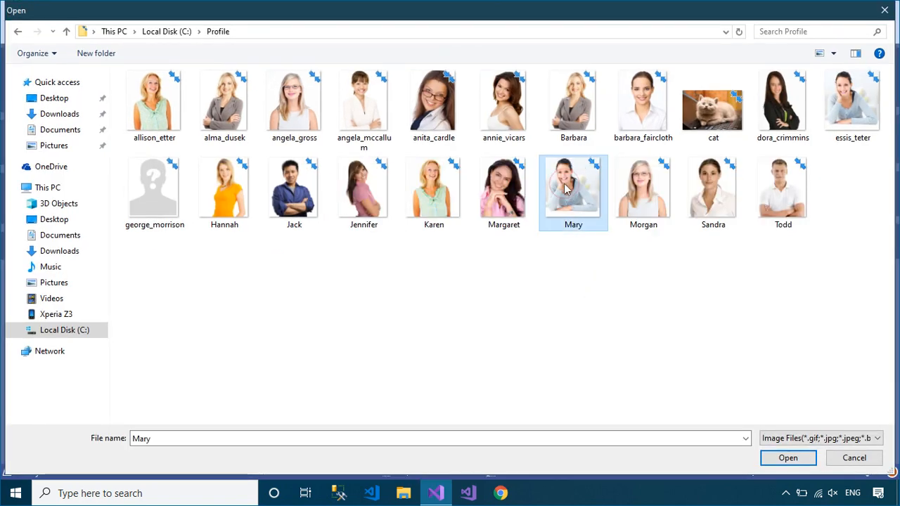
{"action": "left_click", "coordinate": [788, 459]}
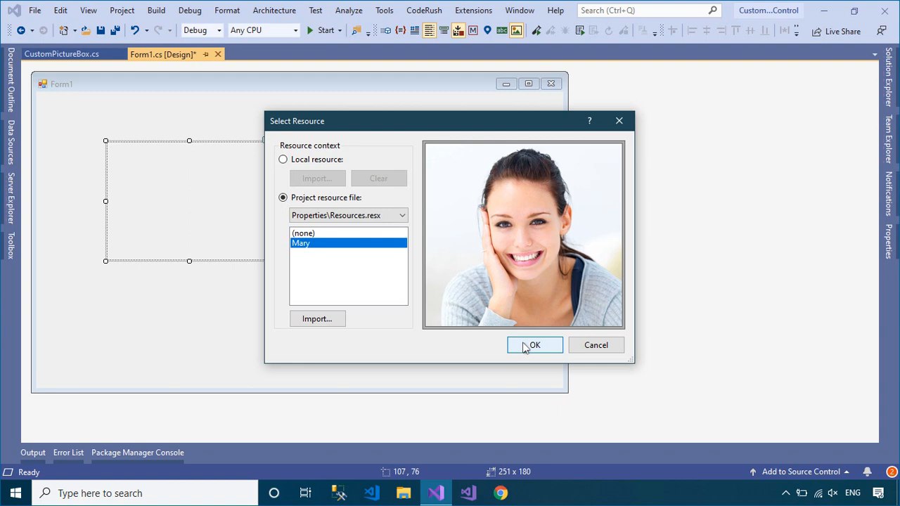
{"action": "left_click", "coordinate": [535, 345]}
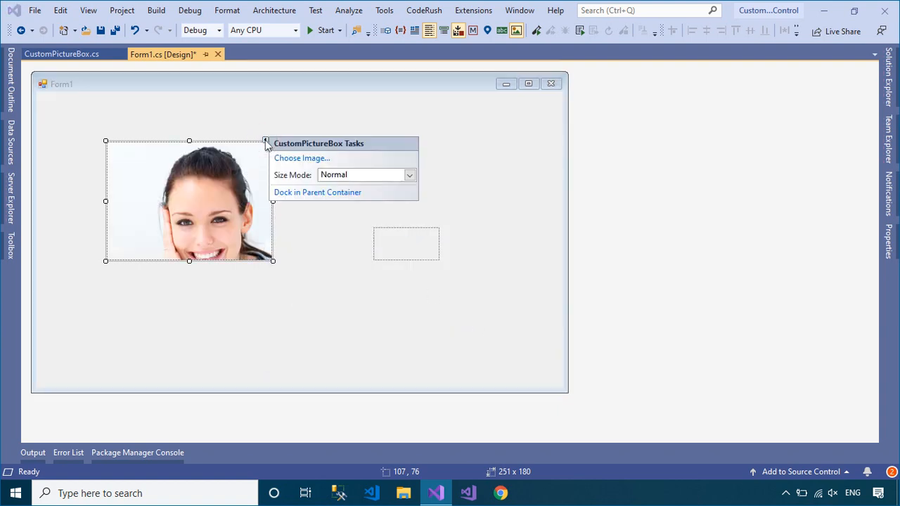
{"action": "left_click", "coordinate": [409, 174]}
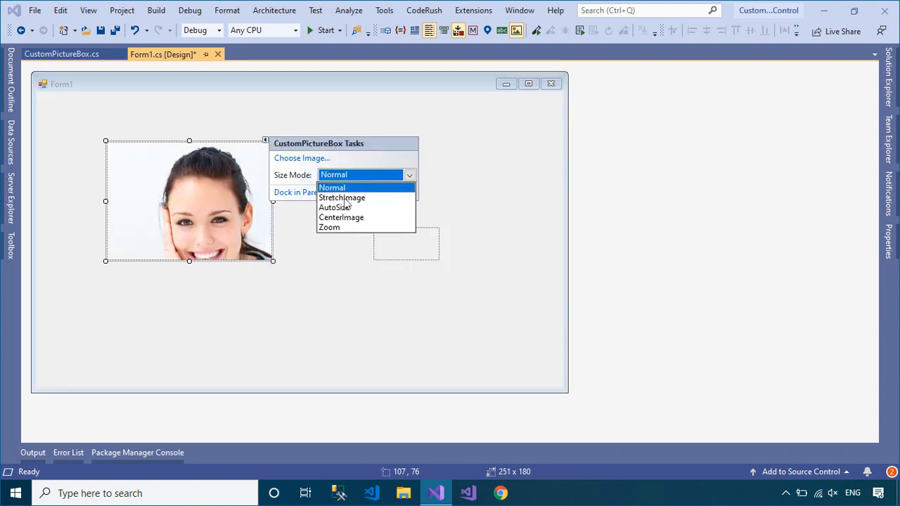
{"action": "left_click", "coordinate": [332, 187]}
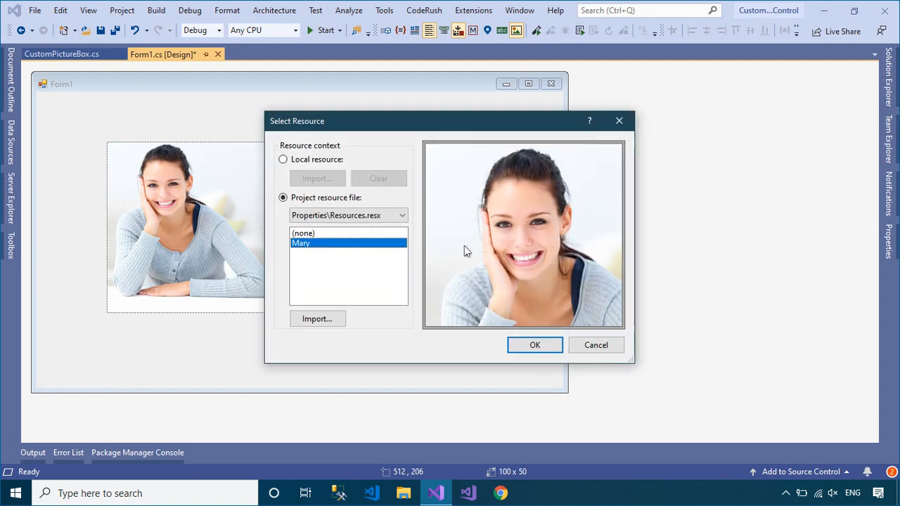
- Import Hannah's photo from C:\Profile as the second picture box's image
{"action": "left_click", "coordinate": [318, 318]}
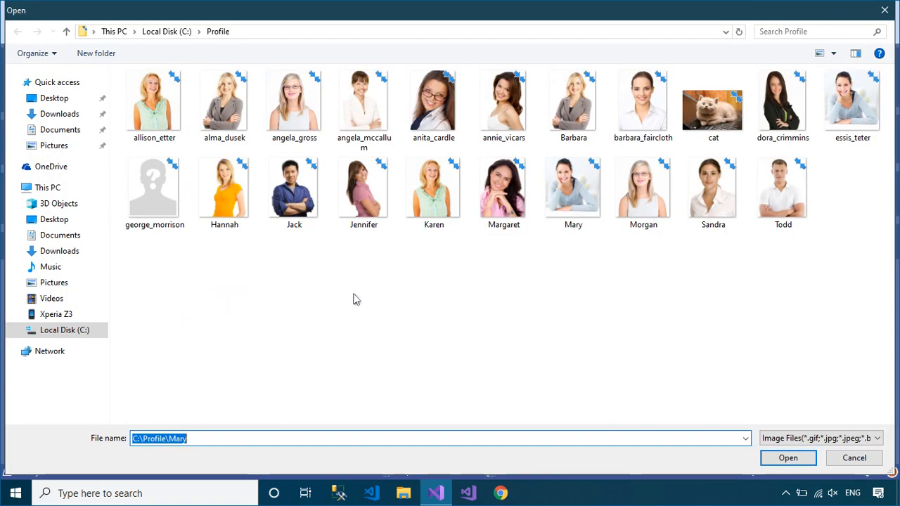
{"action": "mouse_move", "coordinate": [379, 305]}
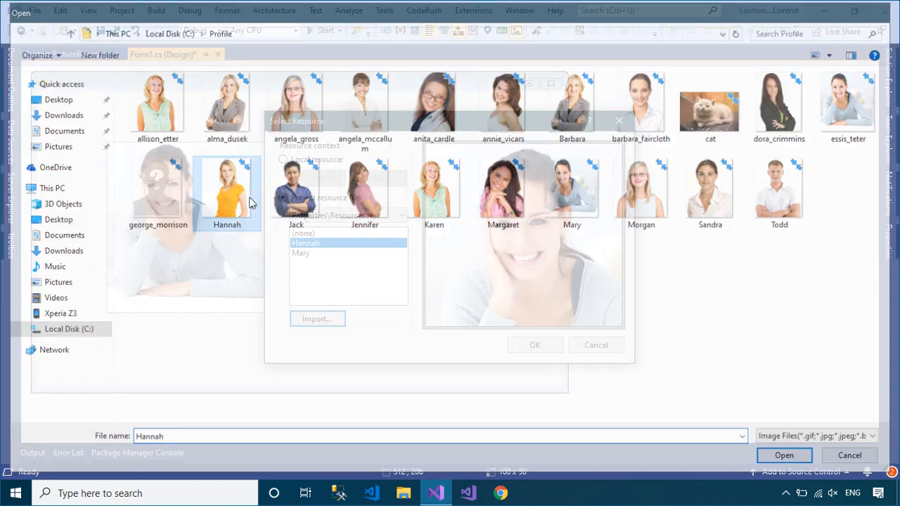
{"action": "left_click", "coordinate": [783, 456]}
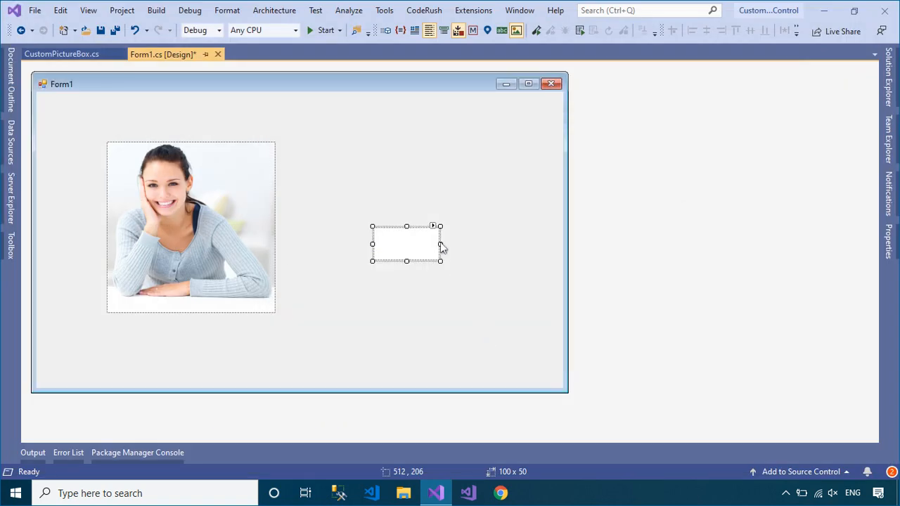
{"action": "left_click", "coordinate": [577, 260]}
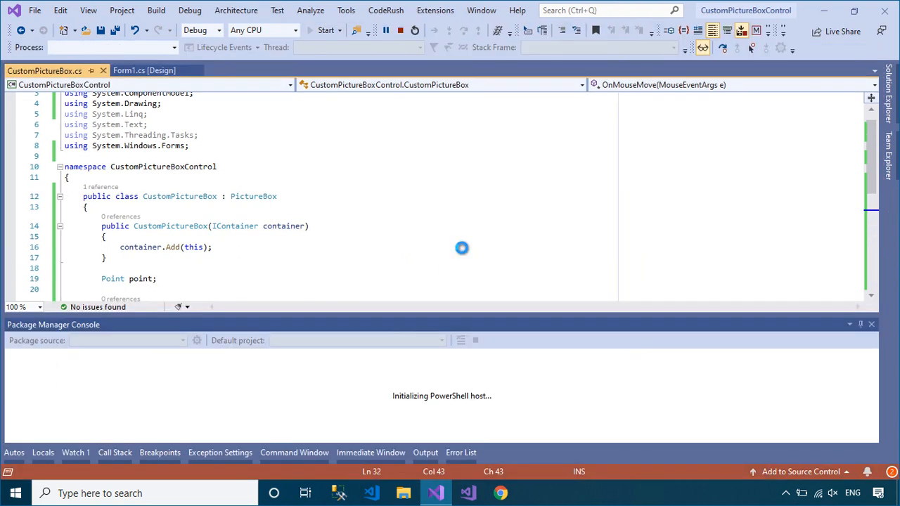
- Run the app and grab the second photo in the Move PictureBox window to try dragging it
{"action": "left_click", "coordinate": [323, 29]}
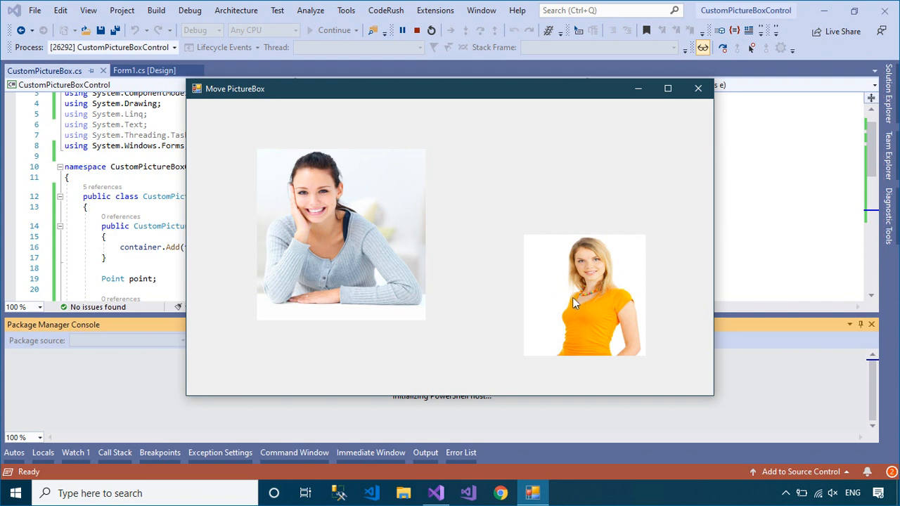